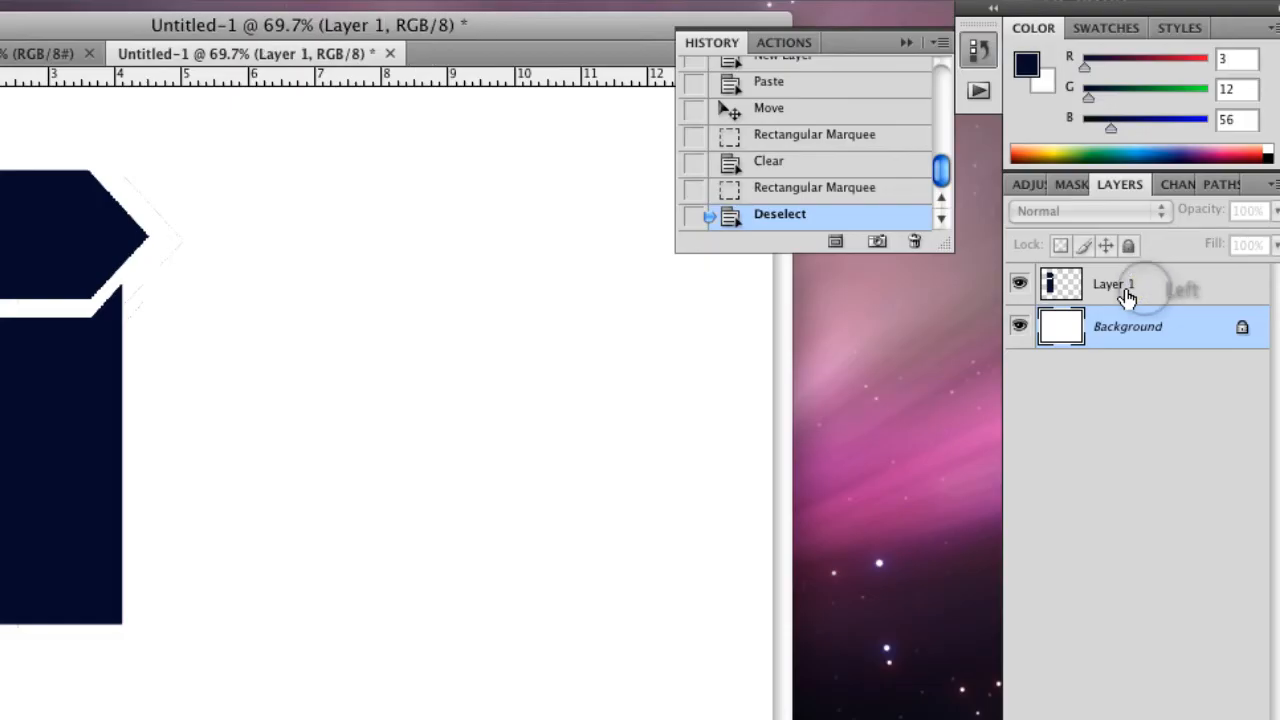
- Duplicate the arrow-topped bar layer to create its first copy
{"action": "left_click", "coordinate": [1112, 284]}
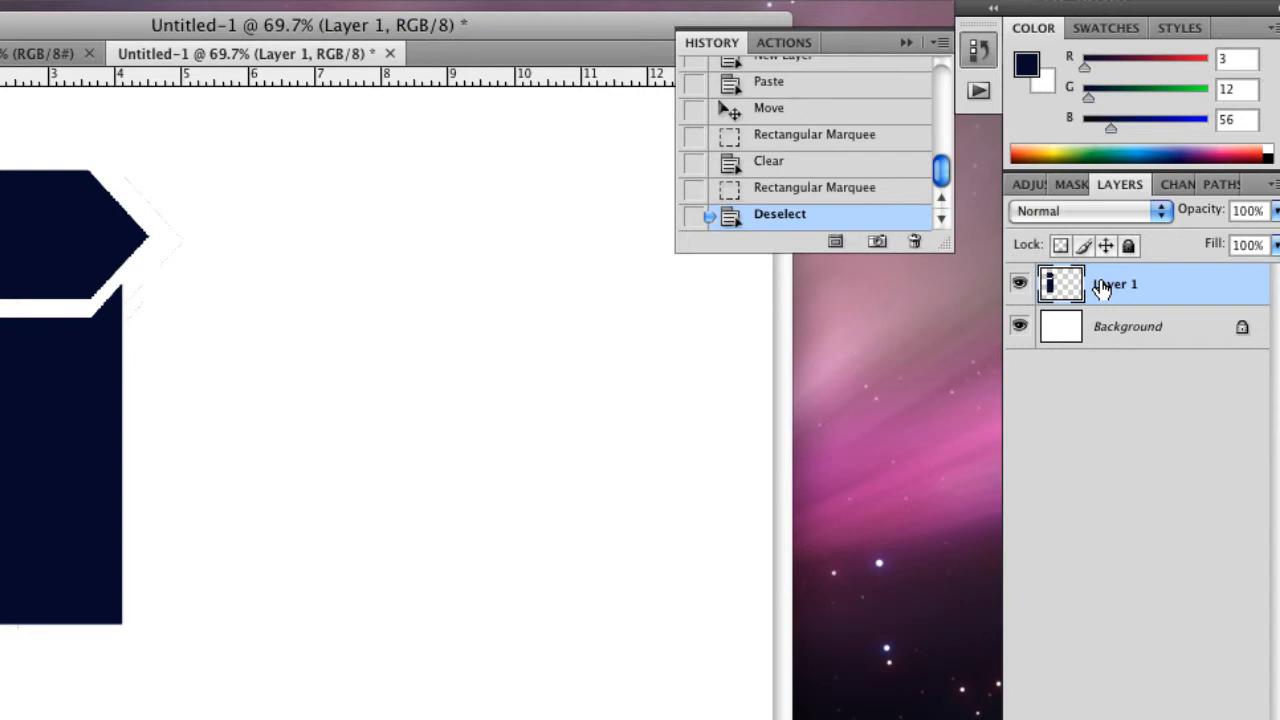
{"action": "right_click", "coordinate": [1112, 284]}
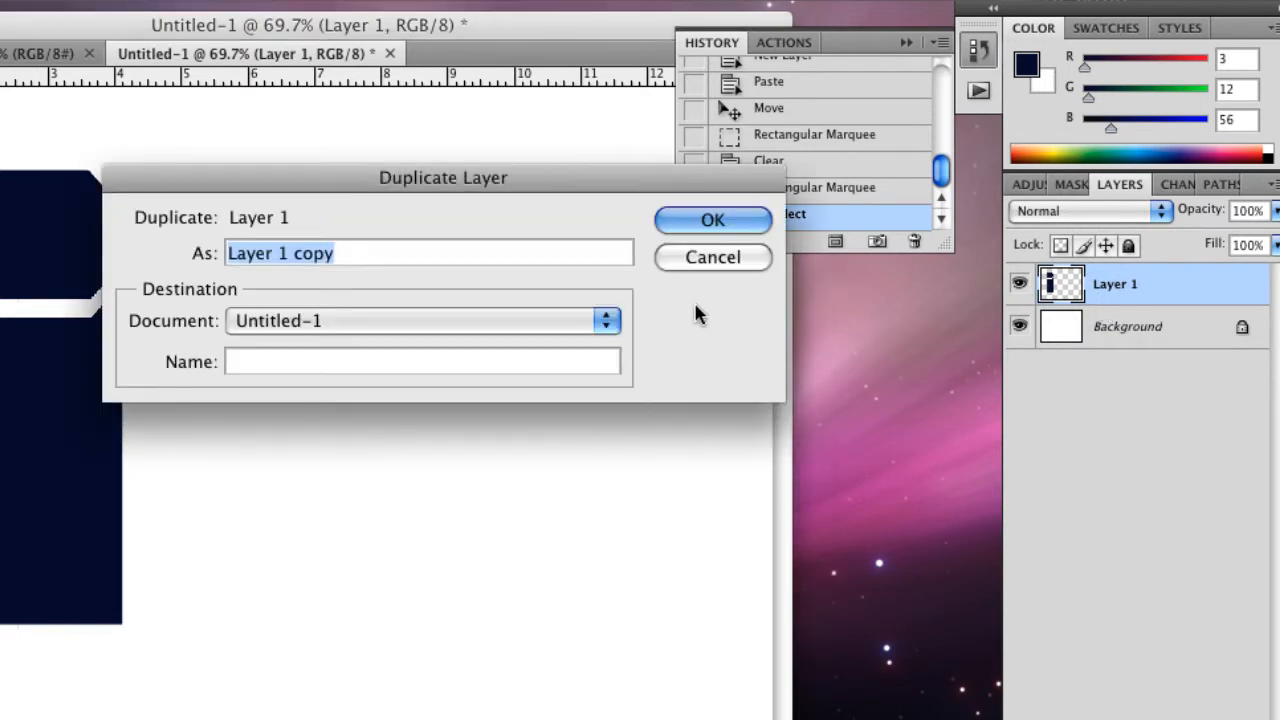
{"action": "left_click", "coordinate": [712, 218]}
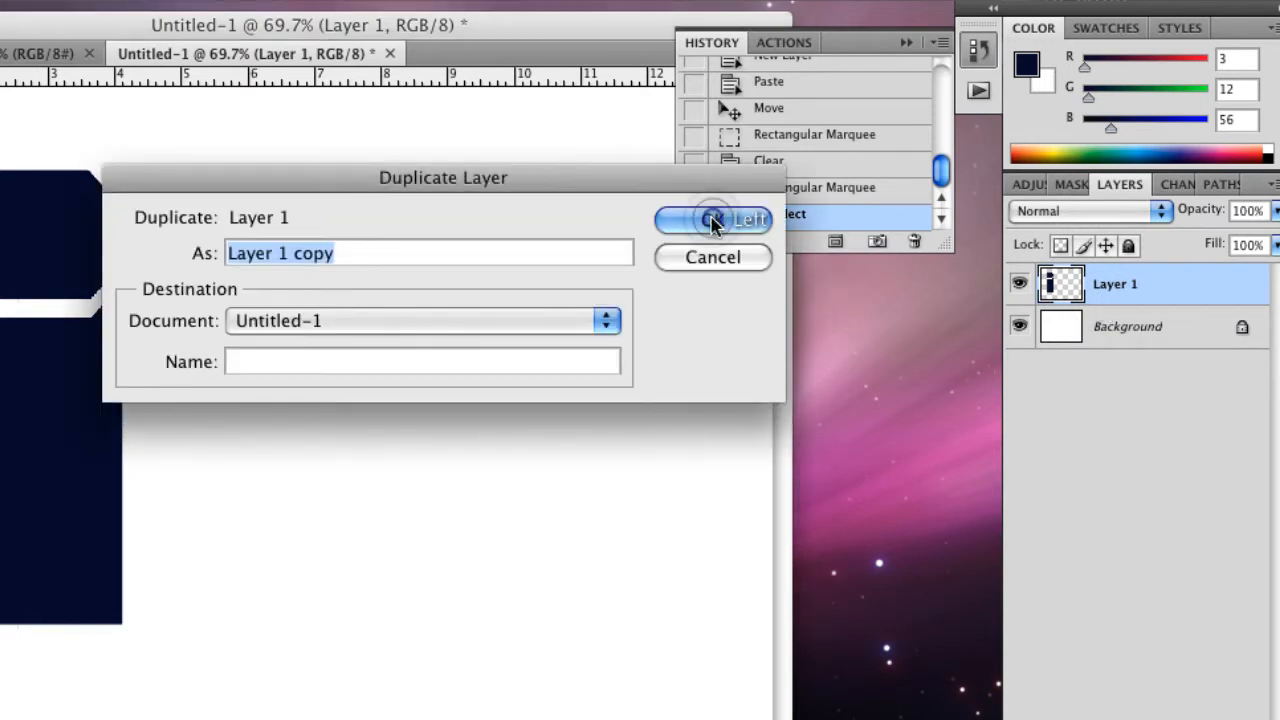
{"action": "left_click", "coordinate": [712, 220]}
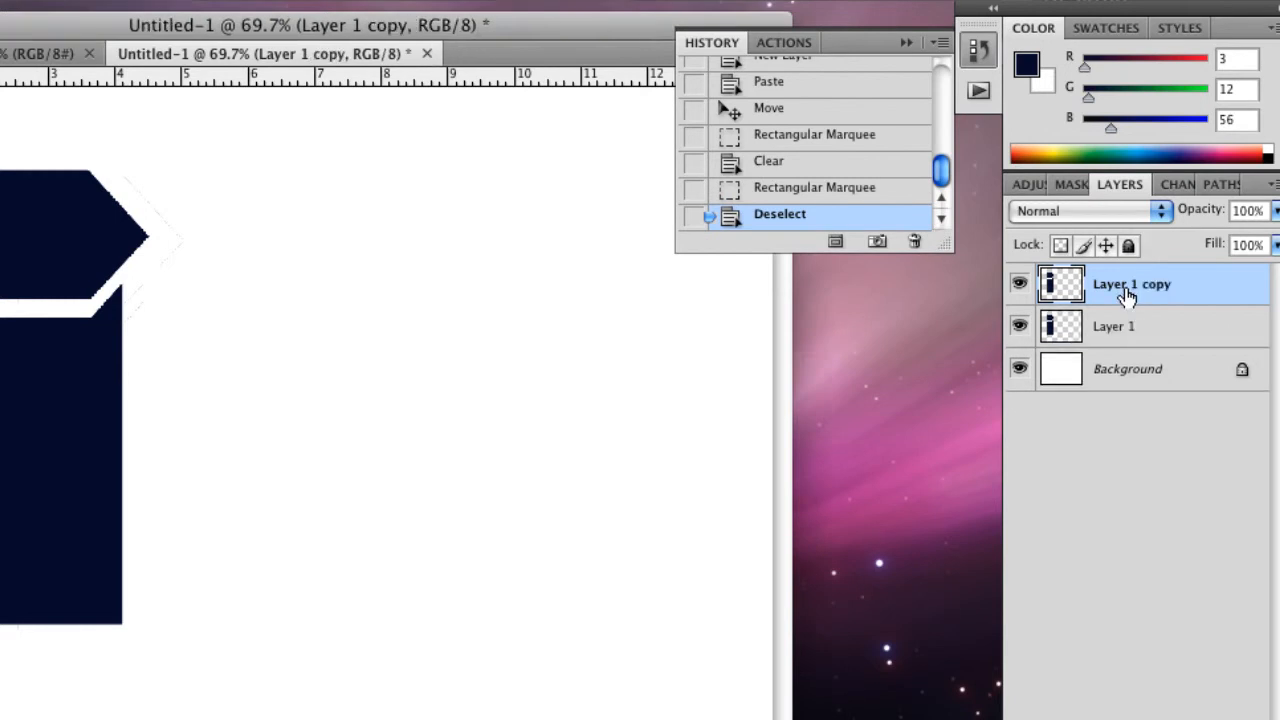
- Duplicate the newest copies again until Layer 1 copy 3 exists, giving four bar layers
{"action": "right_click", "coordinate": [1132, 284]}
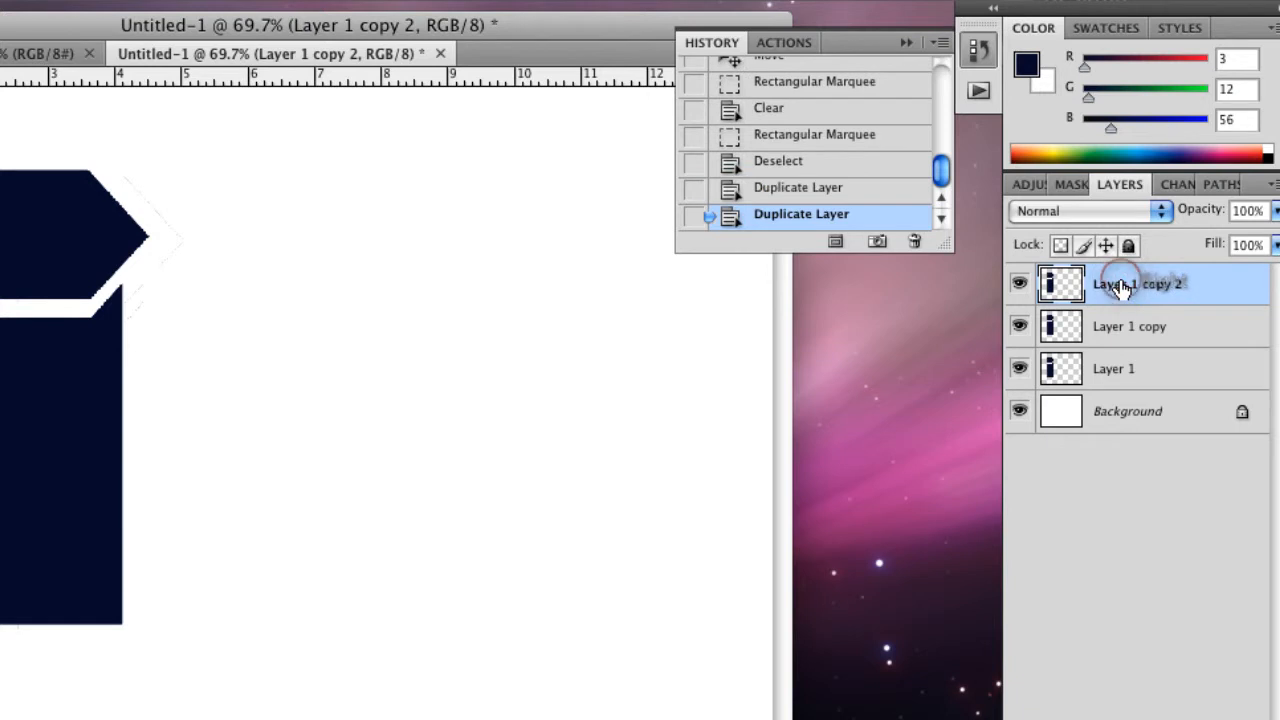
{"action": "right_click", "coordinate": [1140, 284]}
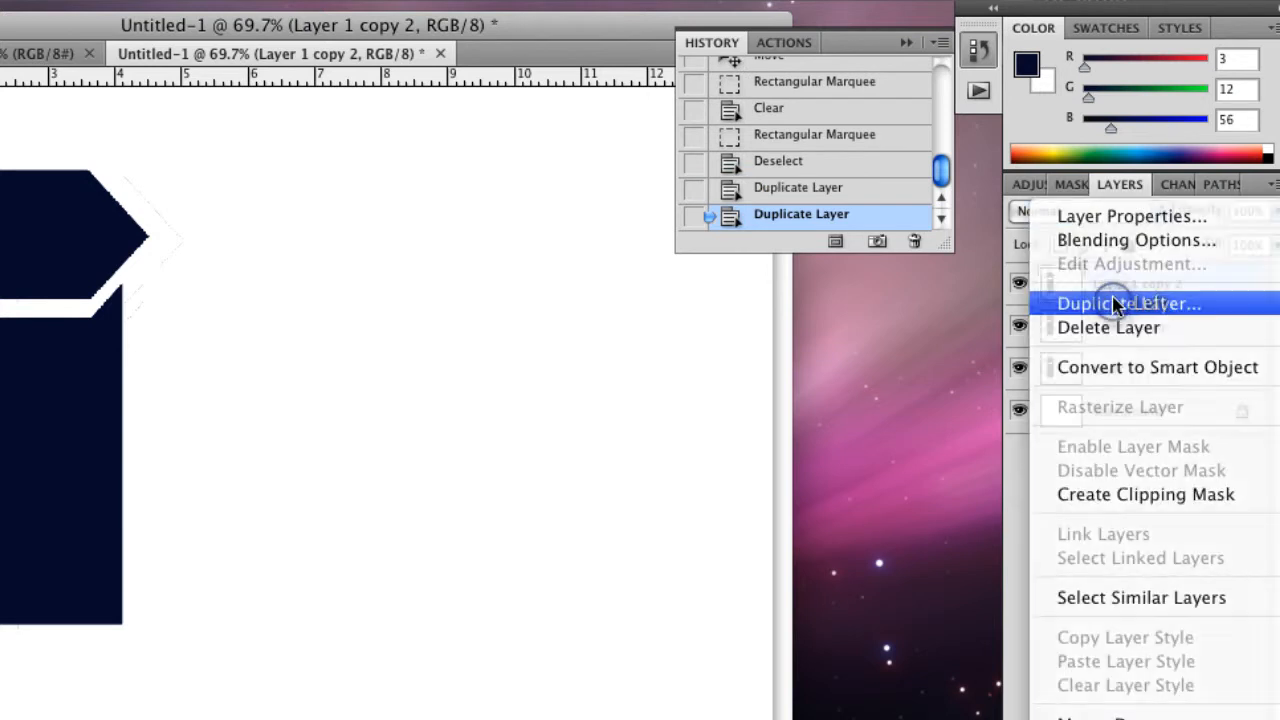
{"action": "left_click", "coordinate": [1128, 304]}
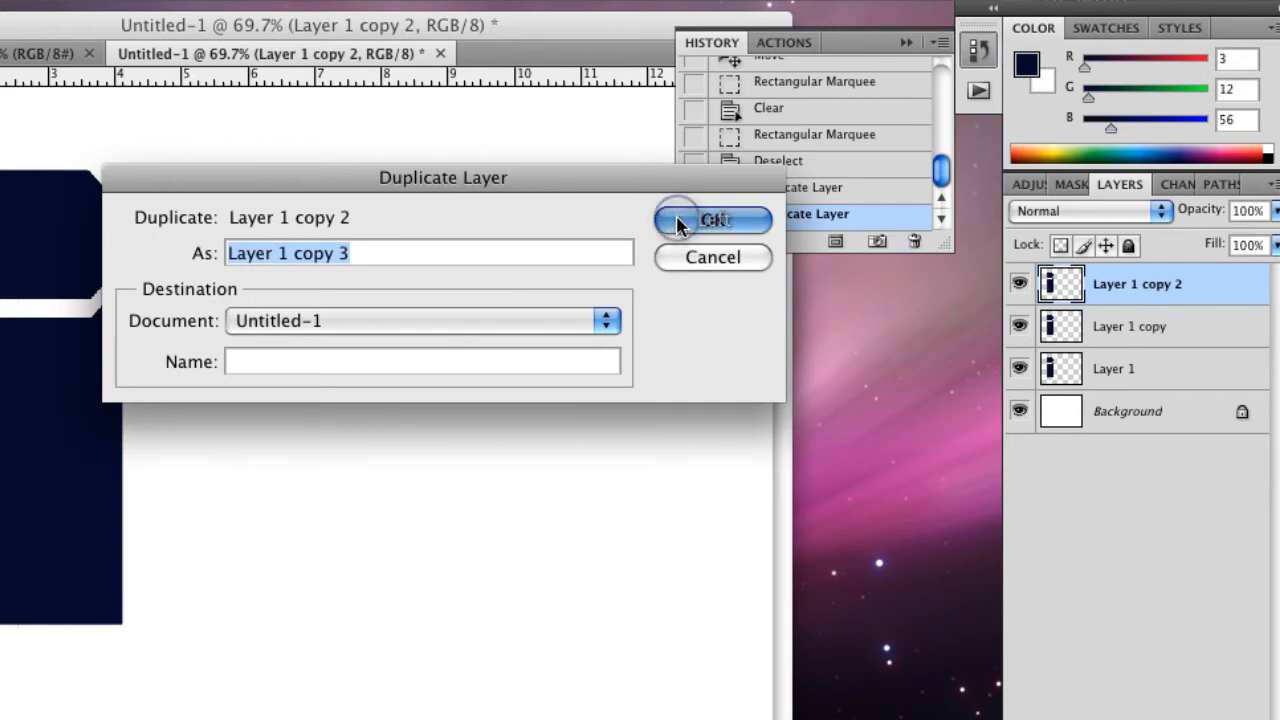
{"action": "left_click", "coordinate": [712, 218]}
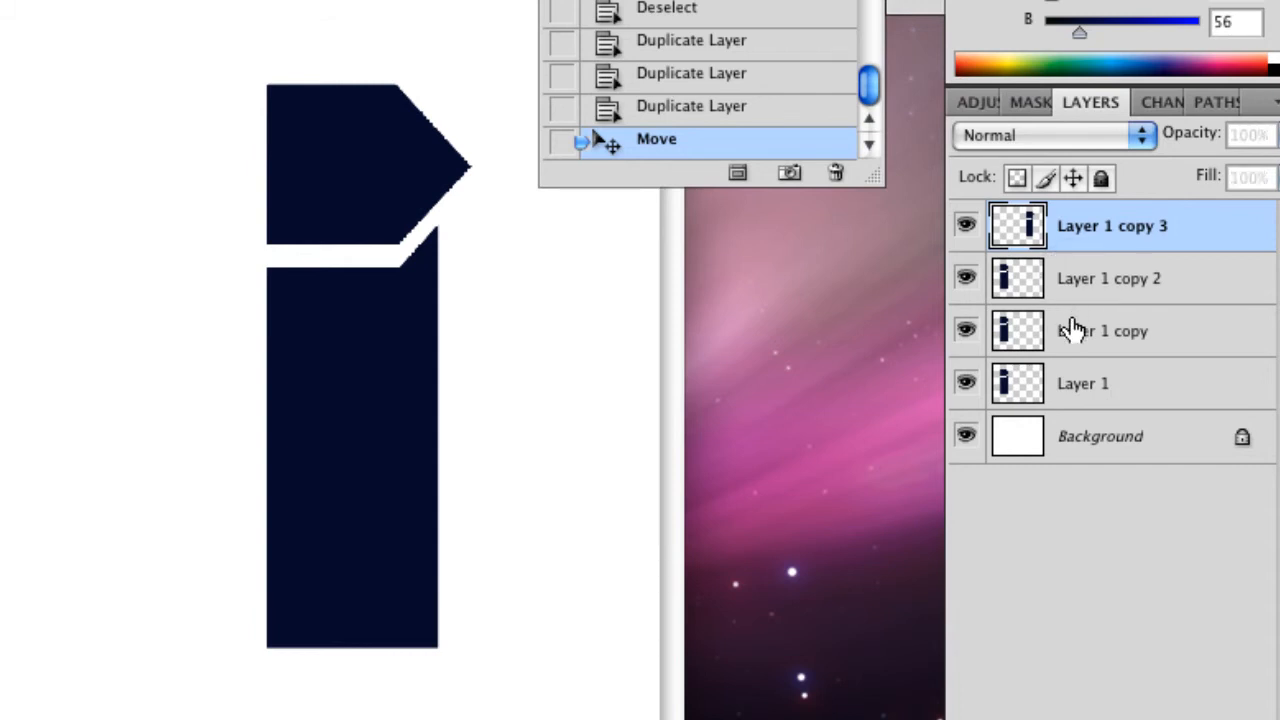
- Select all four bar layers and distribute their horizontal centres evenly across the canvas
{"action": "left_click", "coordinate": [1110, 278]}
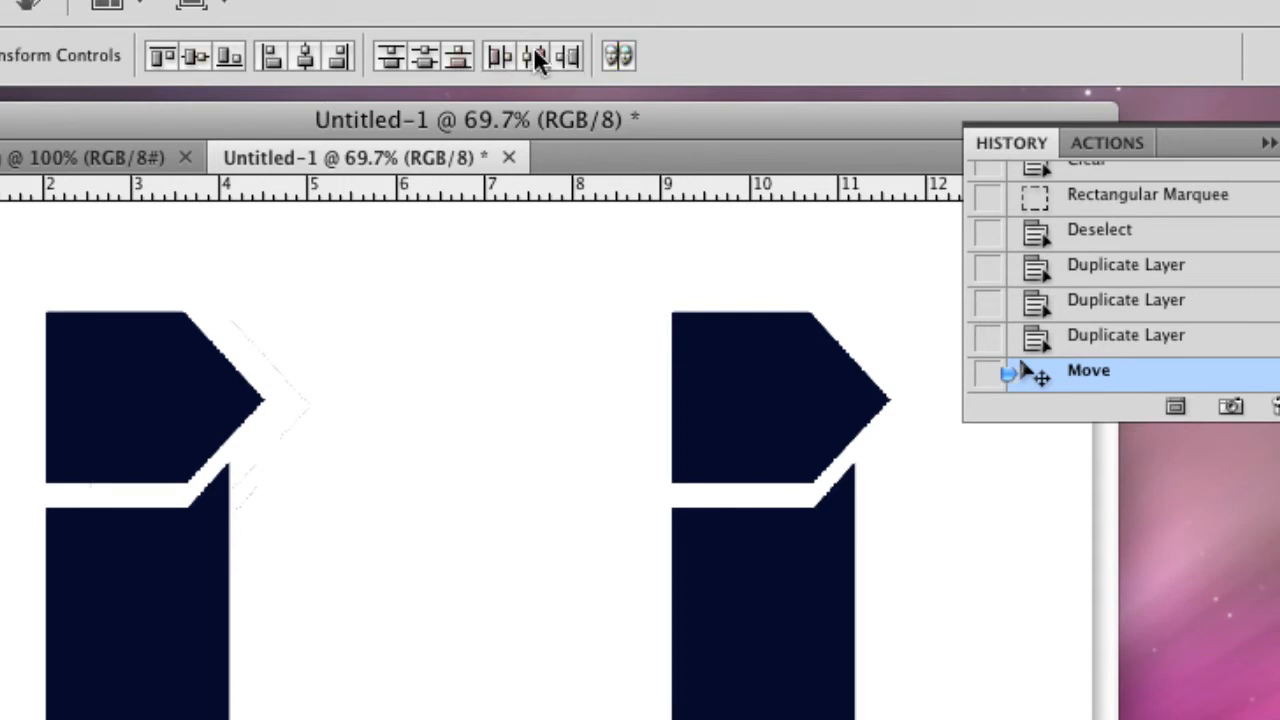
{"action": "mouse_move", "coordinate": [536, 56]}
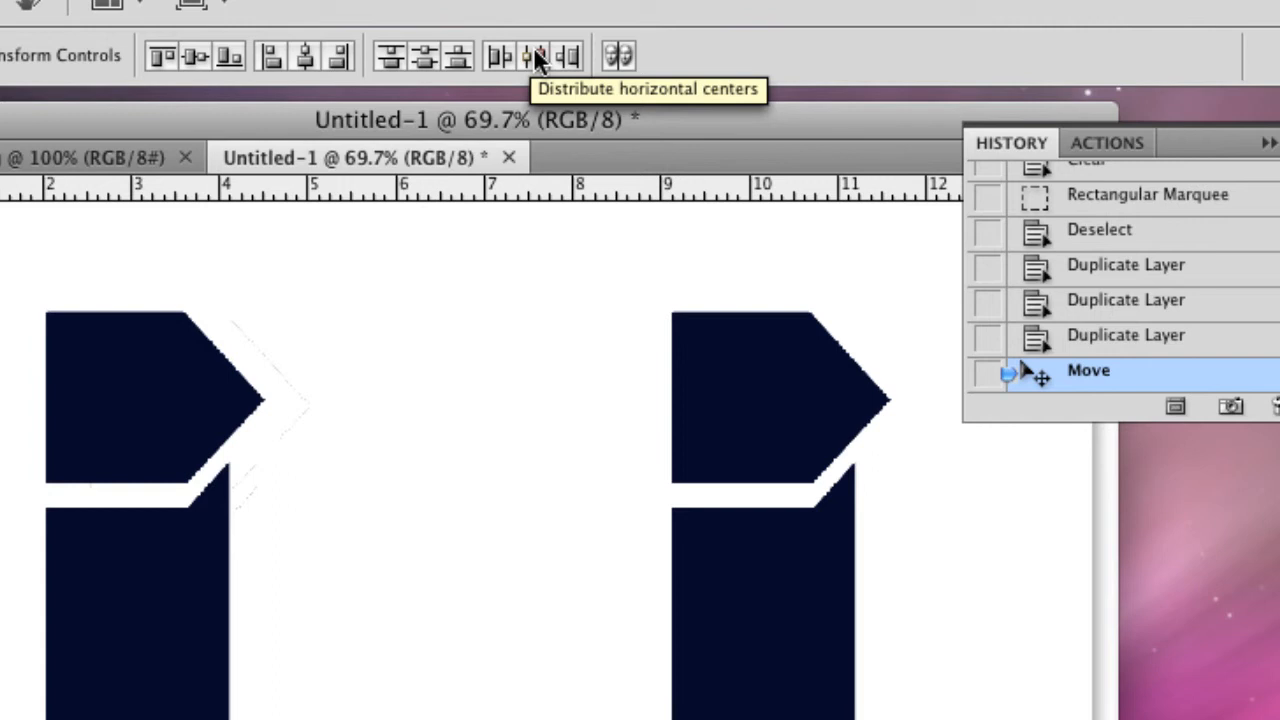
{"action": "left_click", "coordinate": [536, 56]}
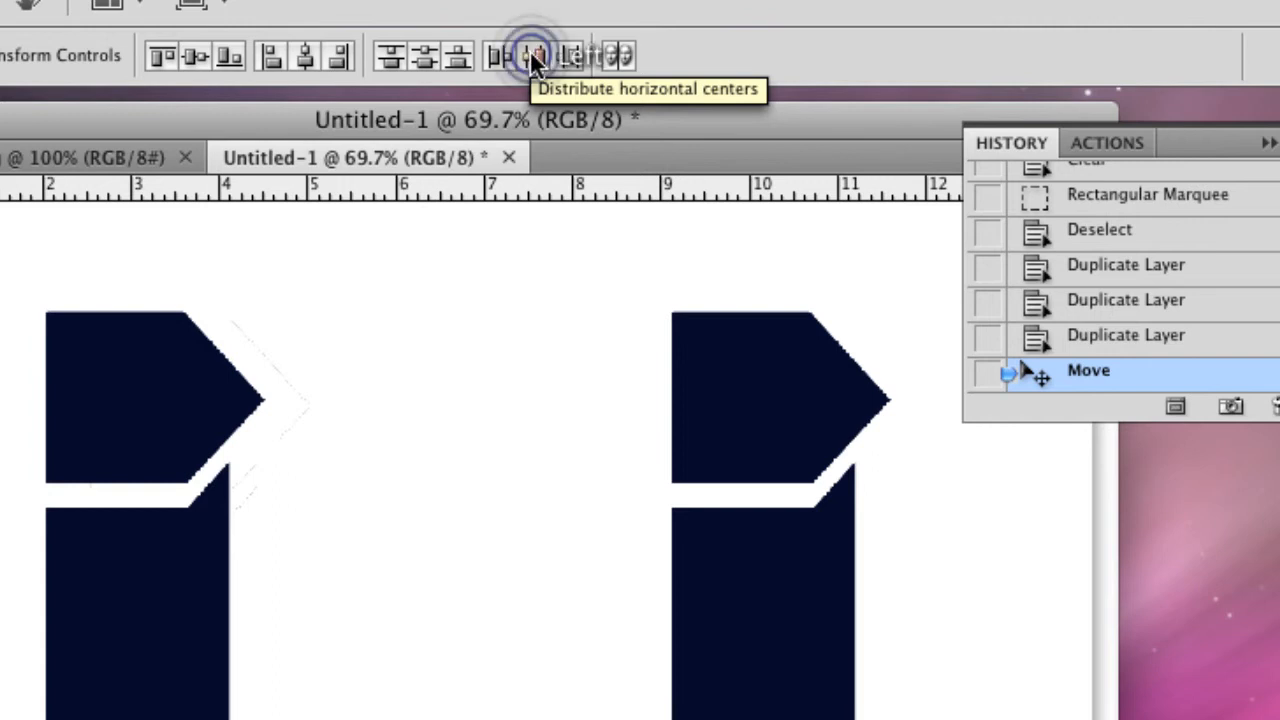
{"action": "left_click", "coordinate": [536, 56]}
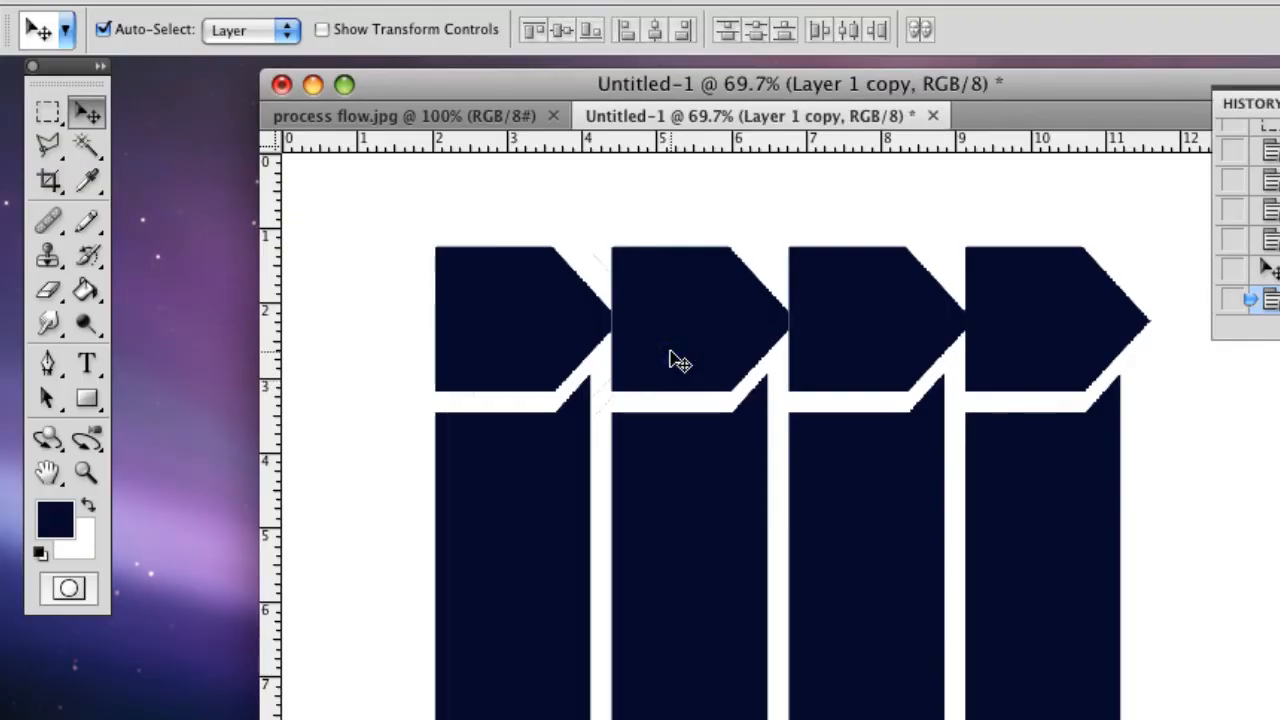
{"action": "mouse_move", "coordinate": [668, 336]}
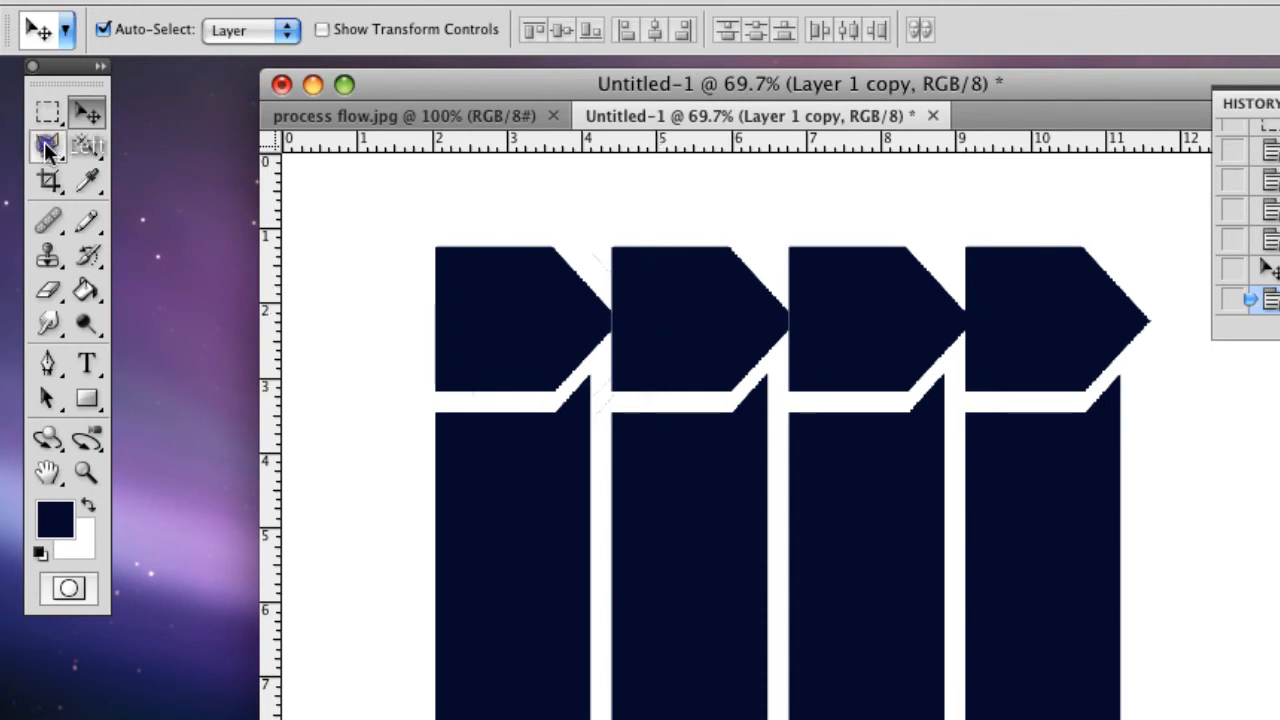
- Switch to the Lasso tool for freehand selection
{"action": "left_click", "coordinate": [48, 144]}
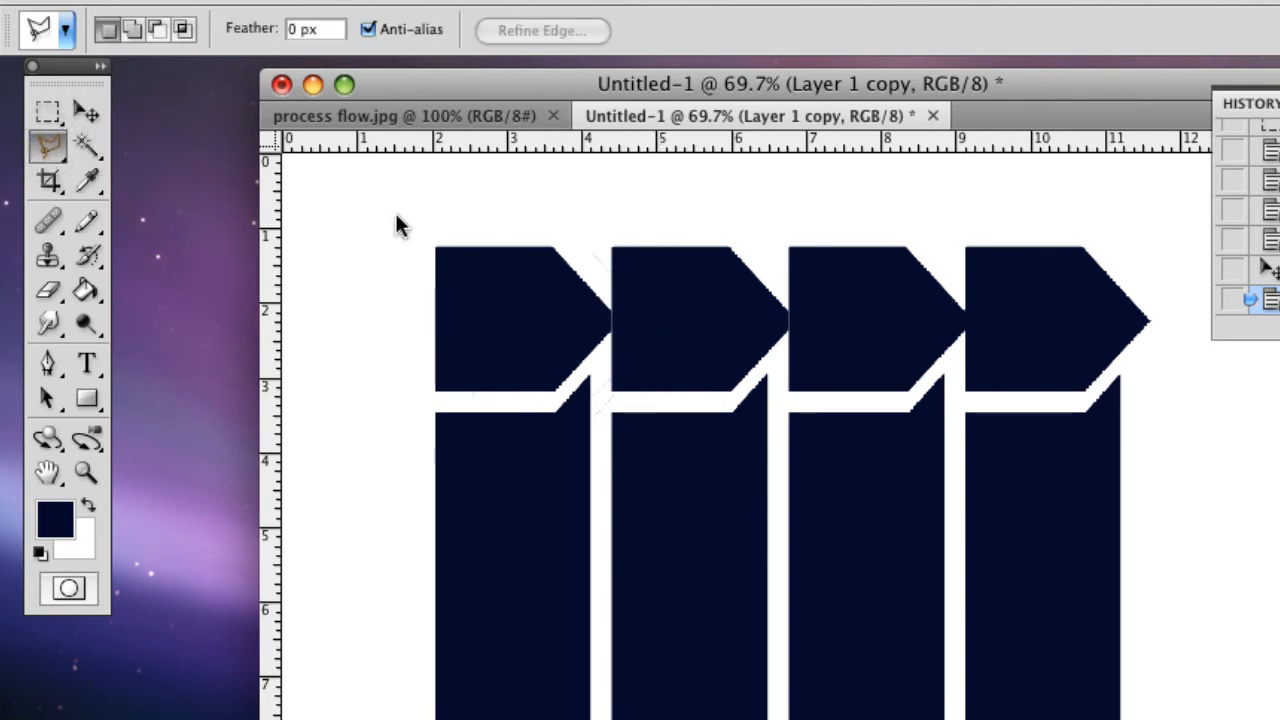